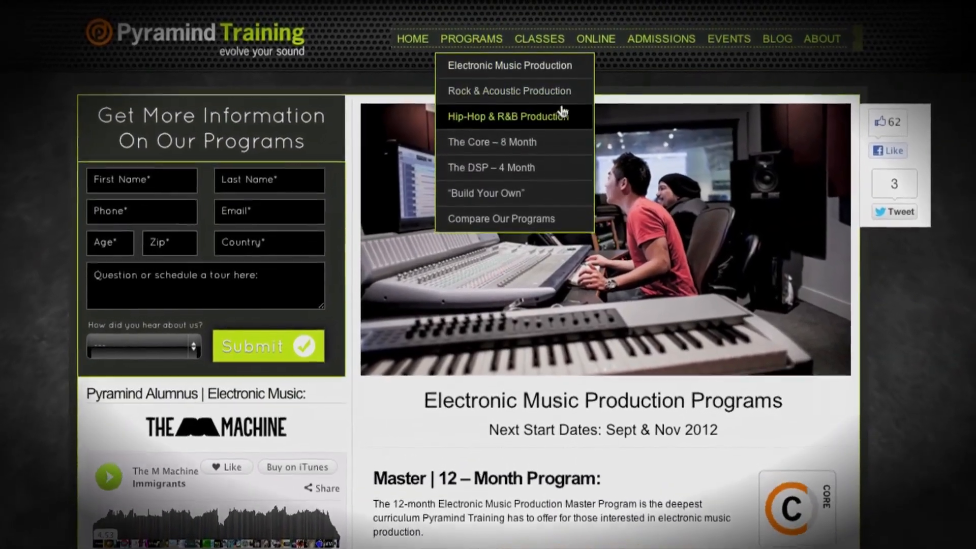
{"action": "scroll", "scroll_direction": "down", "scroll_amount": 3}
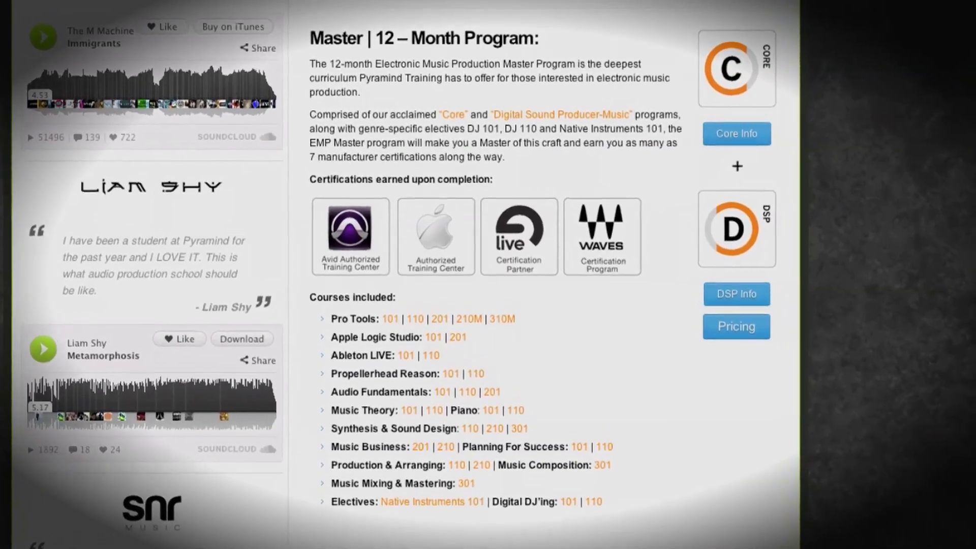